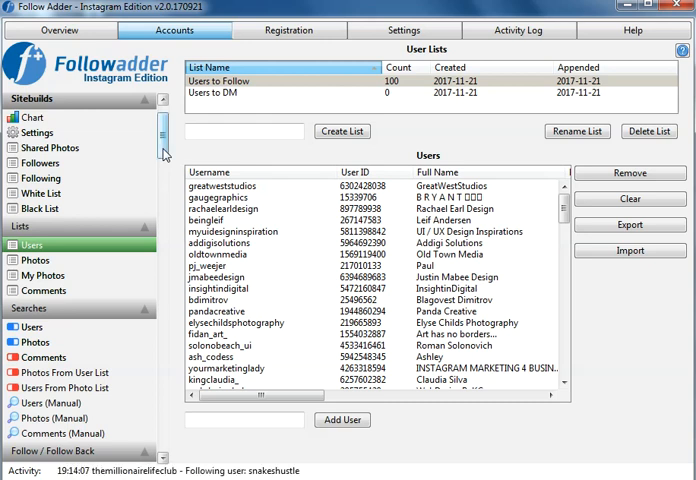
Step: Create an empty user list named 'website' and move to manual user search
left_click(44, 340)
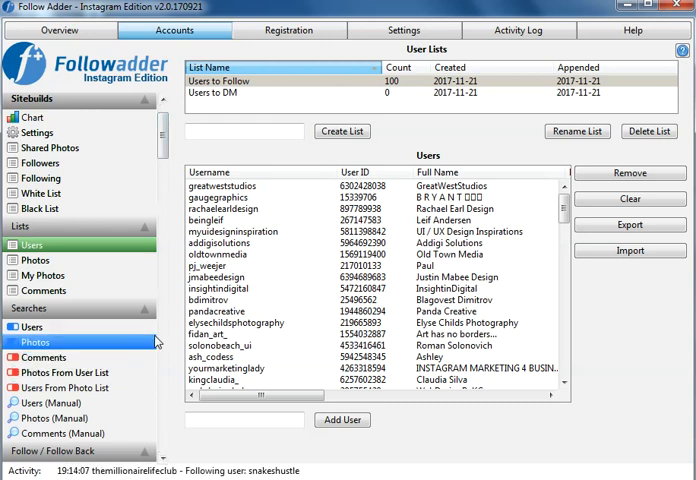
left_click(32, 328)
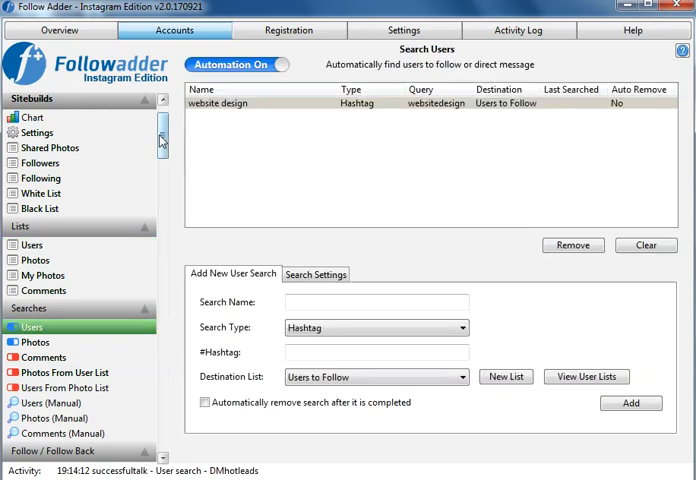
scroll("down", 3)
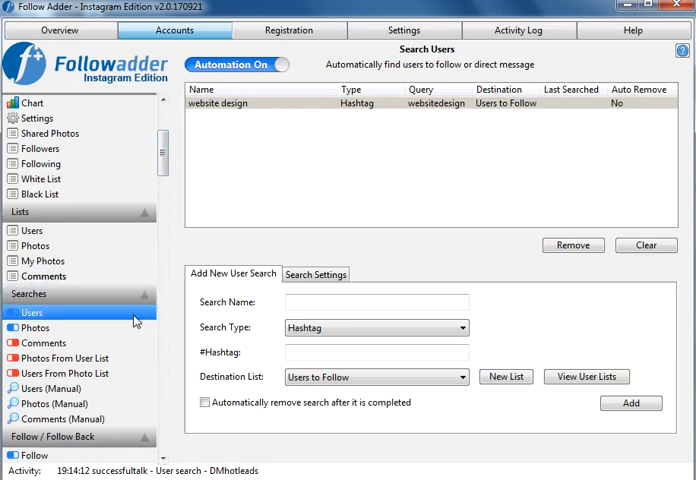
mouse_move(312, 238)
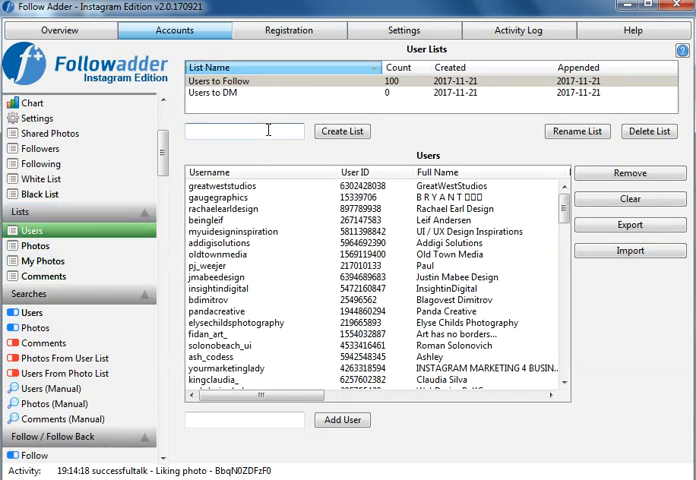
type("we")
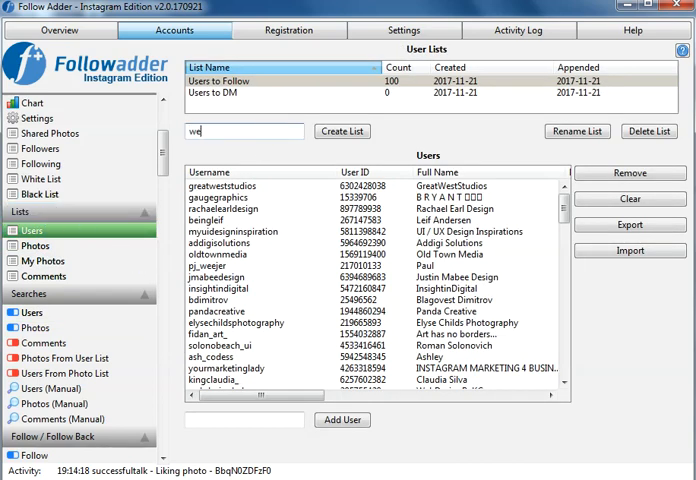
type("bsite")
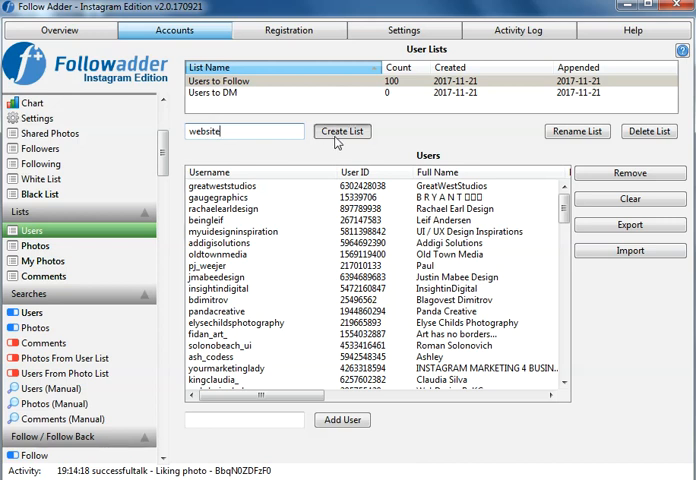
left_click(342, 132)
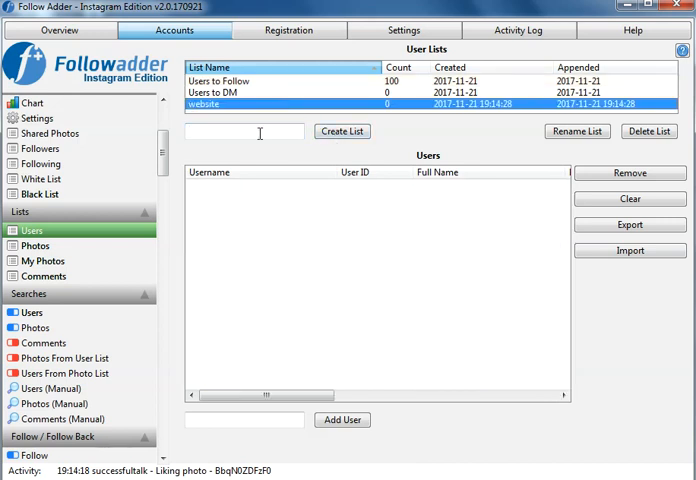
left_click(36, 328)
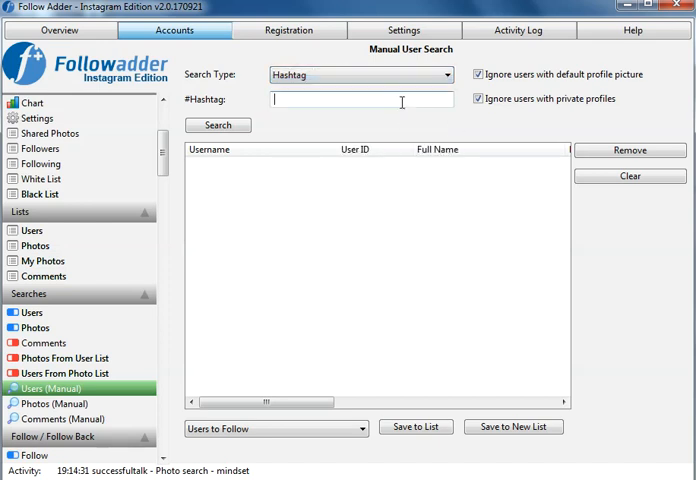
Step: Search users by the 'website' hashtag and save them into the 'website' list
type("website")
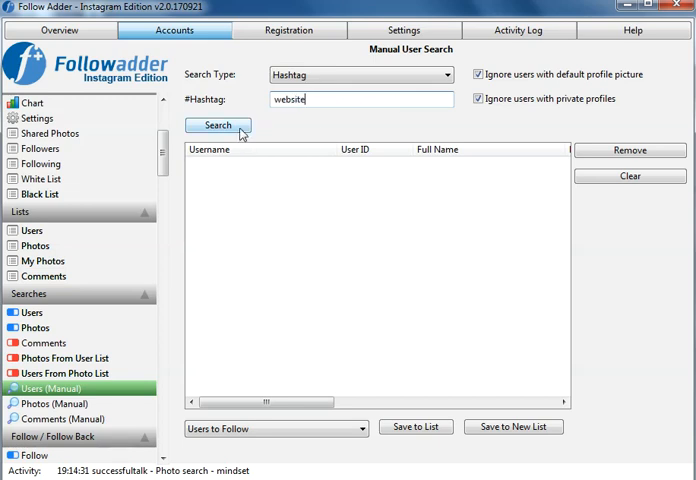
mouse_move(352, 132)
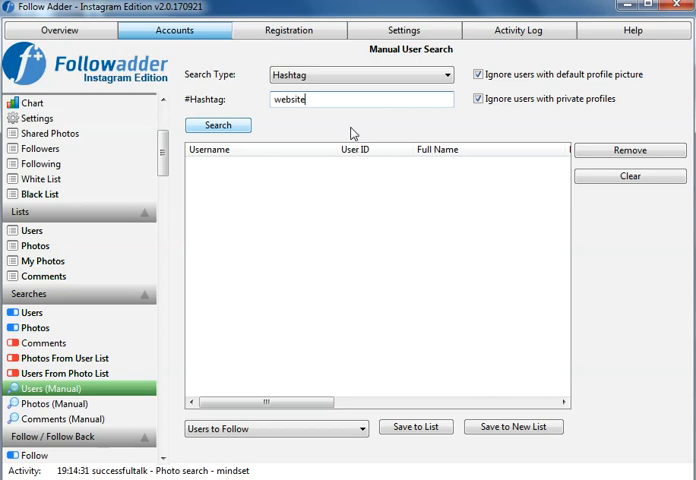
left_click(218, 124)
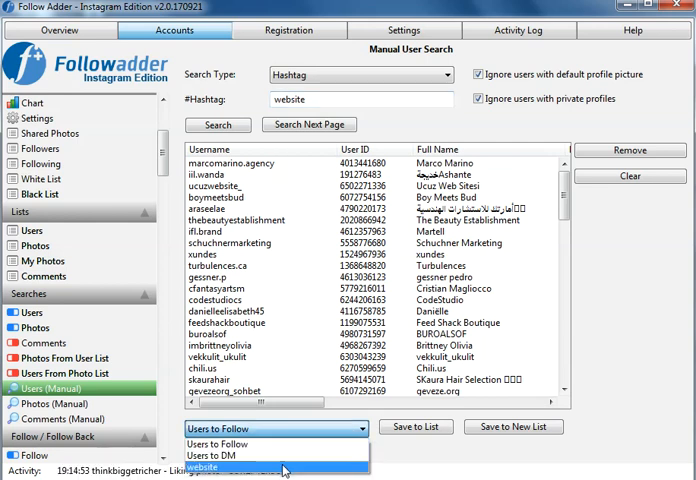
left_click(202, 466)
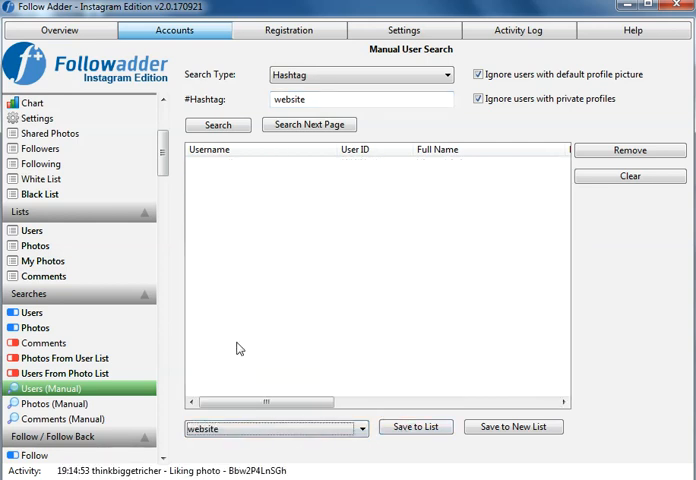
left_click(32, 312)
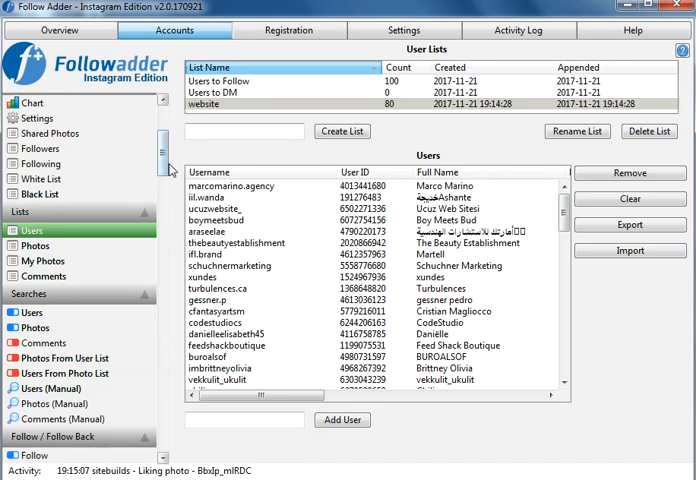
Step: Review the automatic user searches, then go to the Follow automation settings
scroll("down", 3)
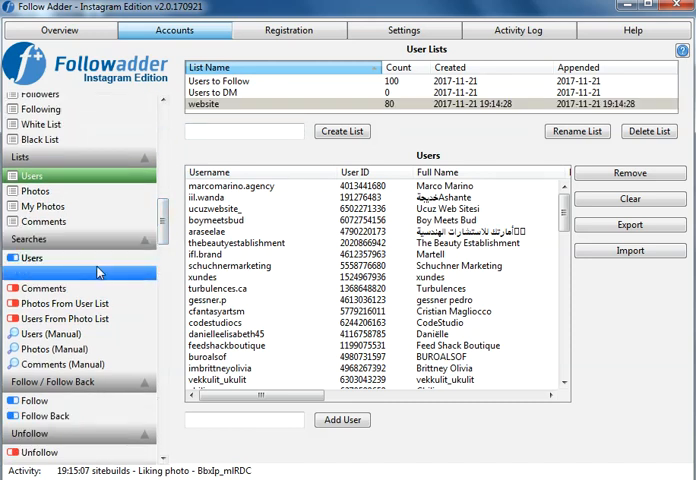
left_click(32, 258)
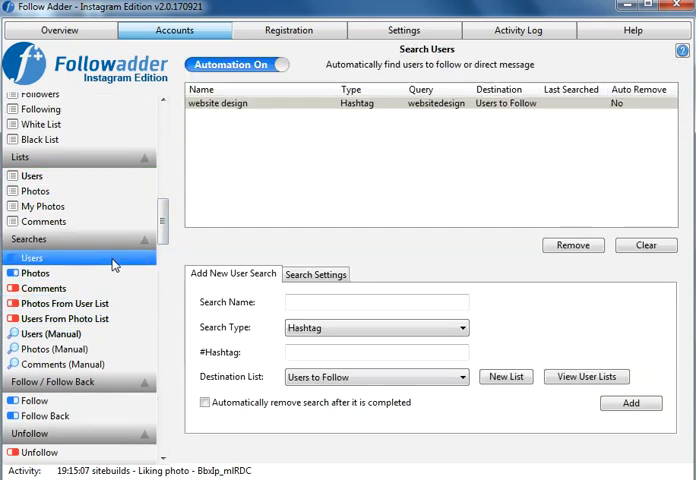
left_click(34, 400)
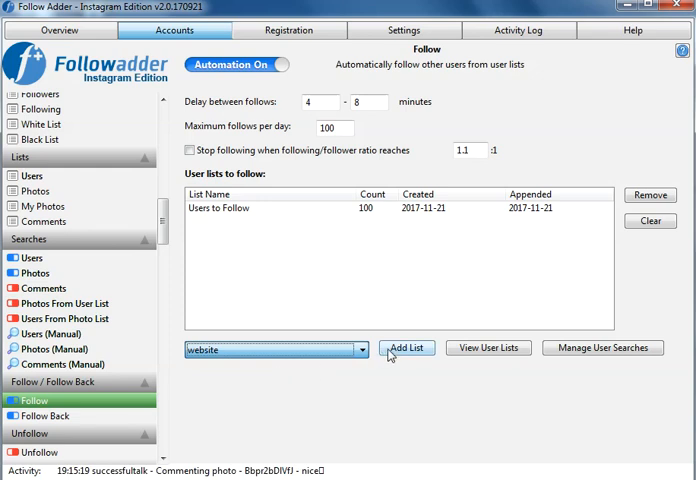
Step: Add the 'website' list alongside Users to Follow in the Follow automation
left_click(406, 348)
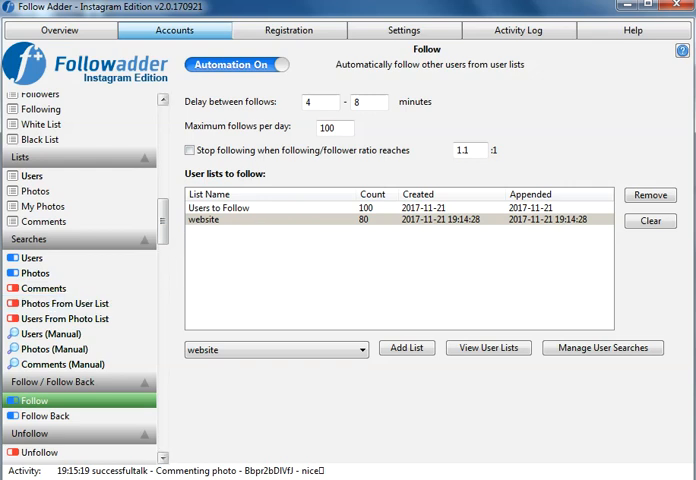
left_click(36, 282)
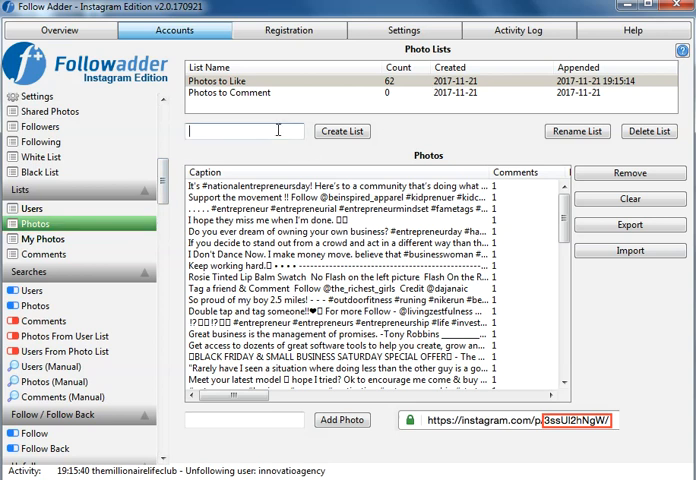
Step: Create a photo list named 'website' and review the 'businessowner' automatic photo search
type("website")
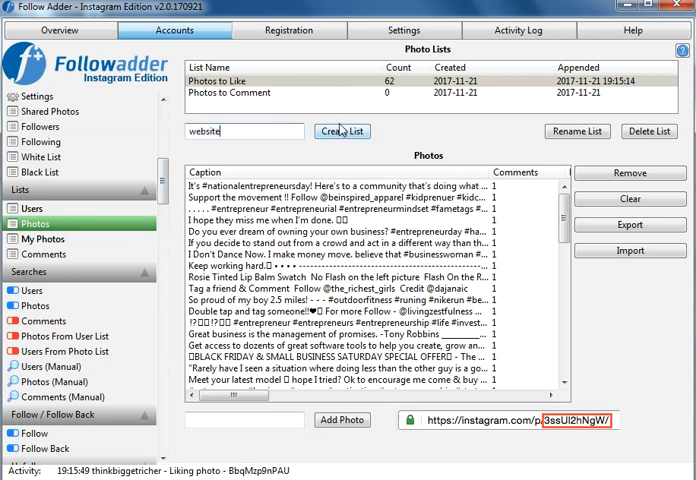
left_click(36, 304)
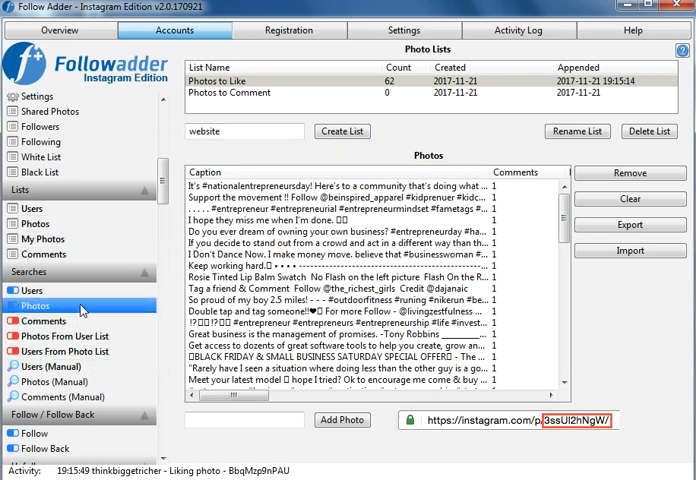
left_click(36, 304)
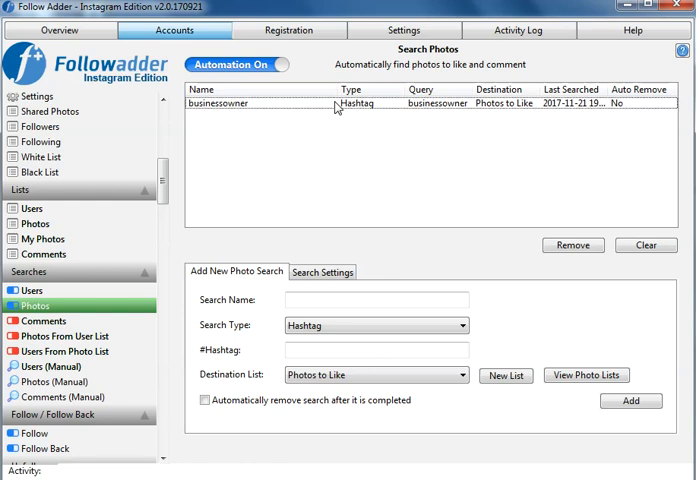
left_click(400, 104)
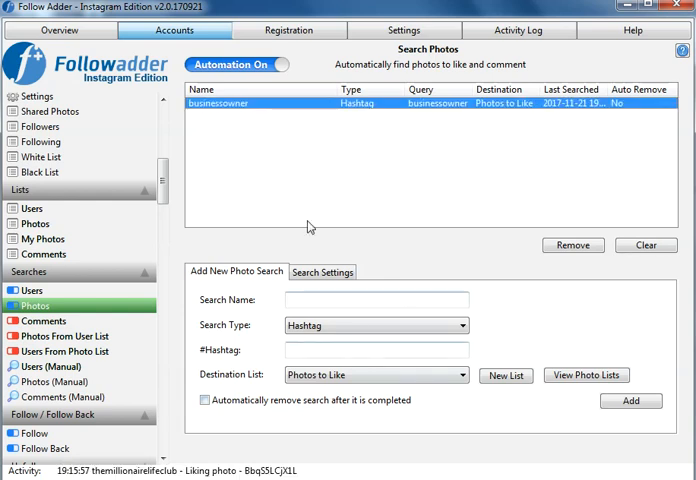
left_click(52, 366)
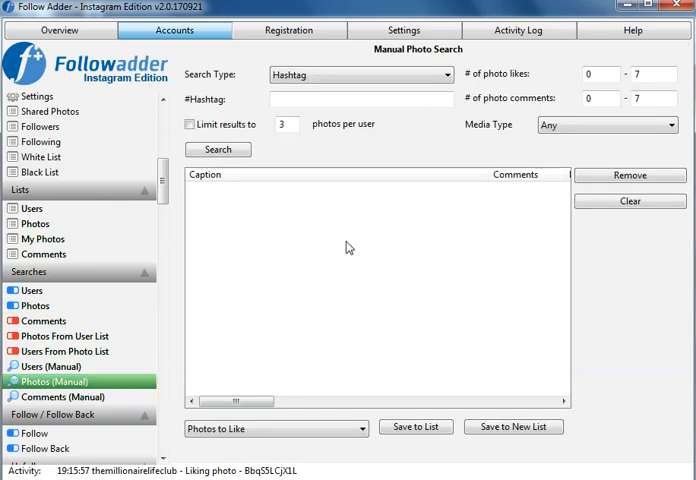
Step: Search photos by the 'website' hashtag, then bring up the Like Photos automation
left_click(360, 98)
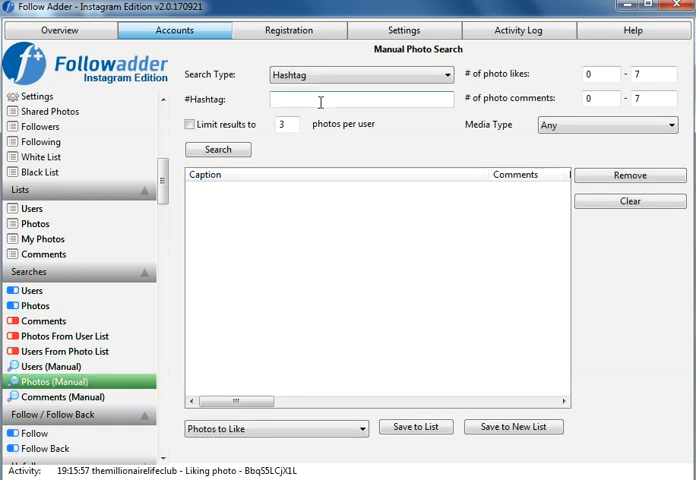
type("website")
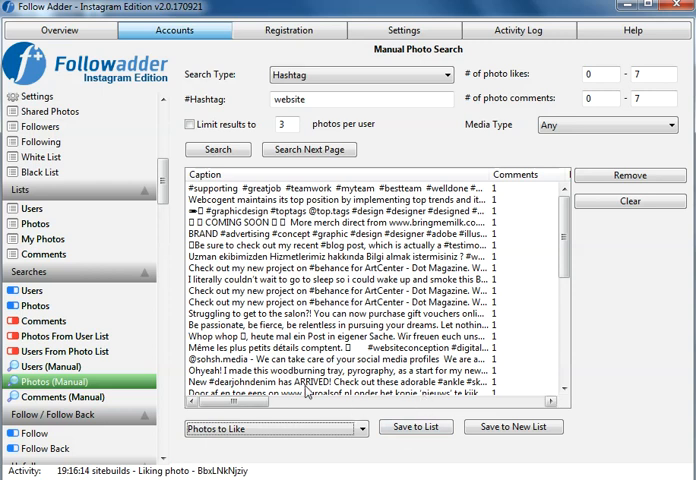
scroll("down", 3)
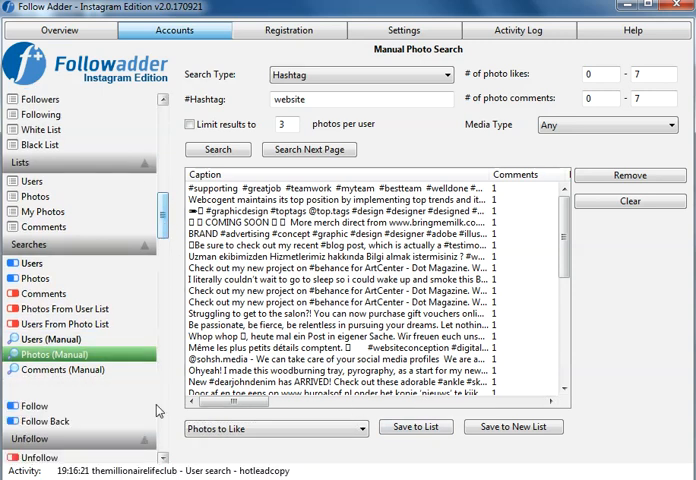
scroll("down", 3)
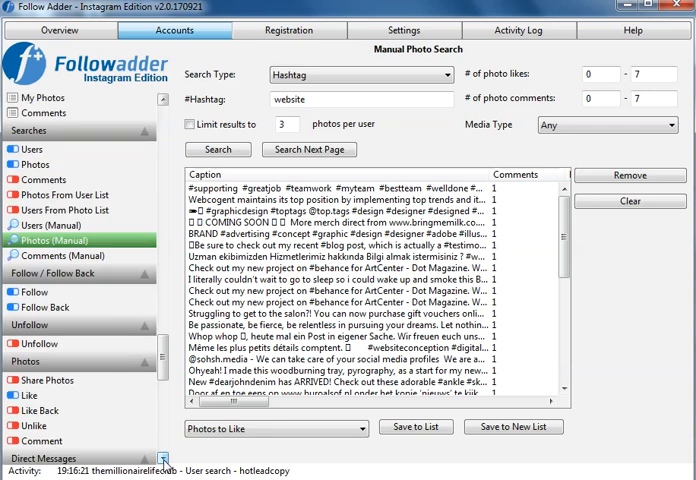
left_click(30, 396)
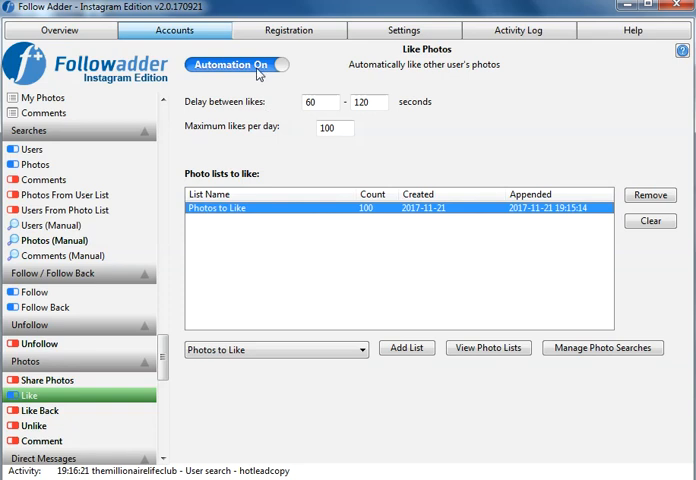
mouse_move(366, 150)
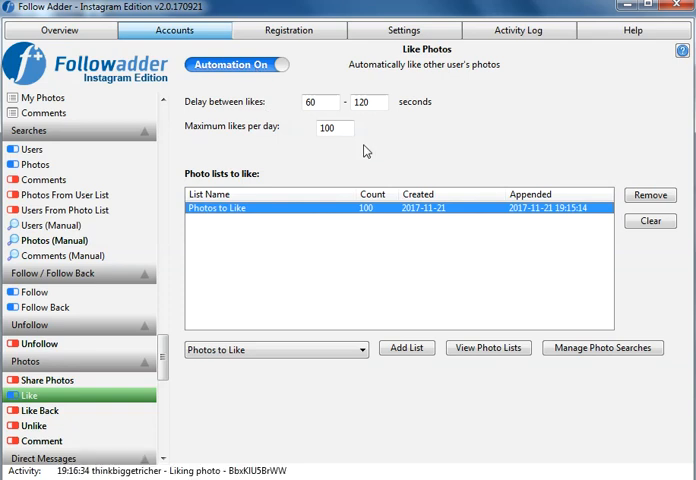